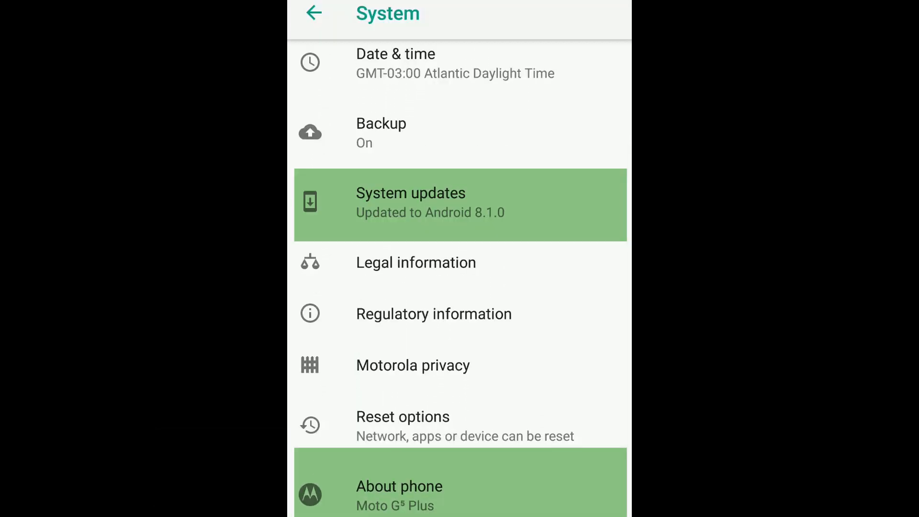
Step: Remove the Wacom Tablet app from Apps & features and confirm the uninstall
left_click(398, 493)
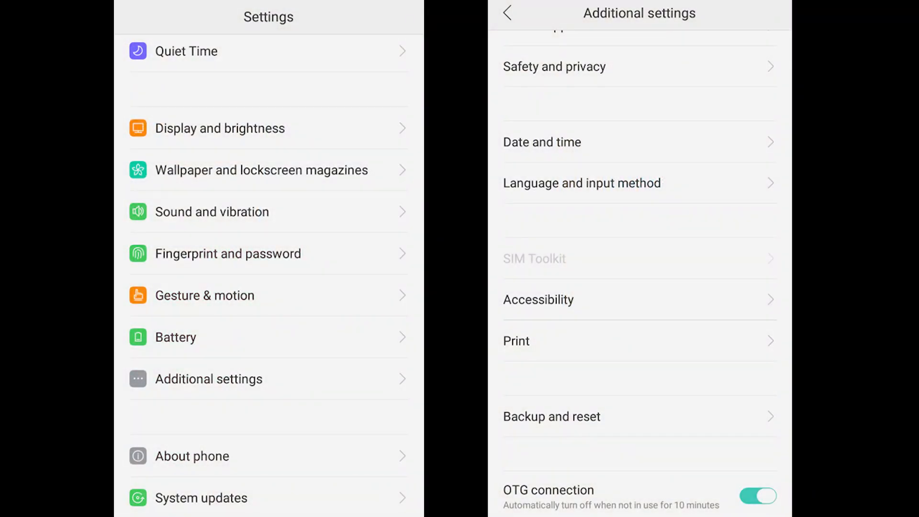
left_click(208, 379)
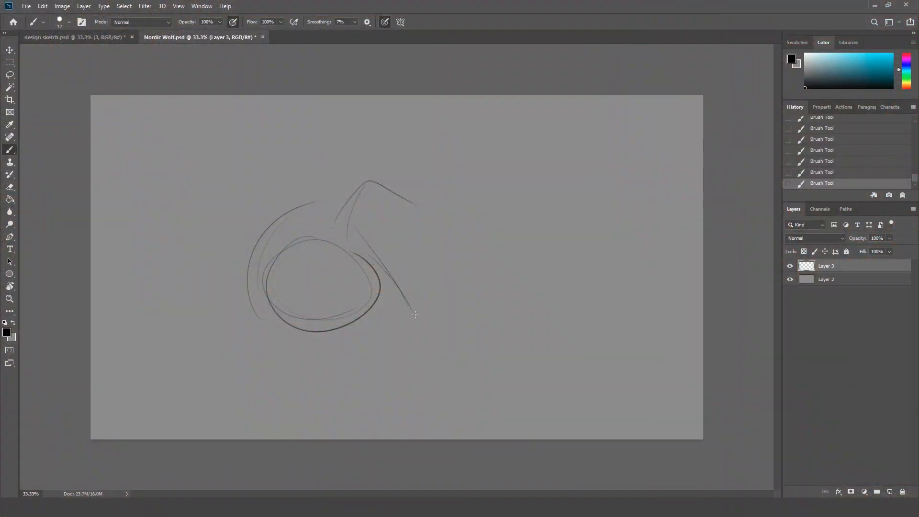
left_click_drag(411, 199, 398, 410)
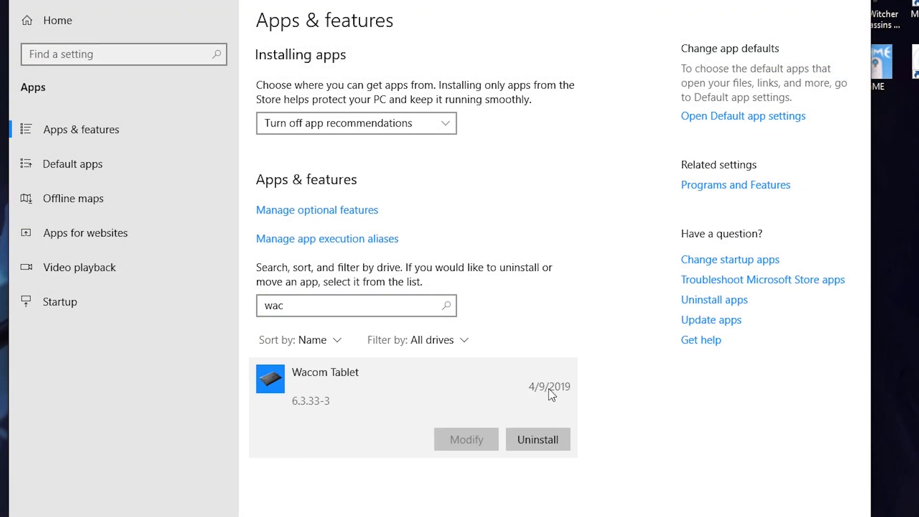
left_click(538, 438)
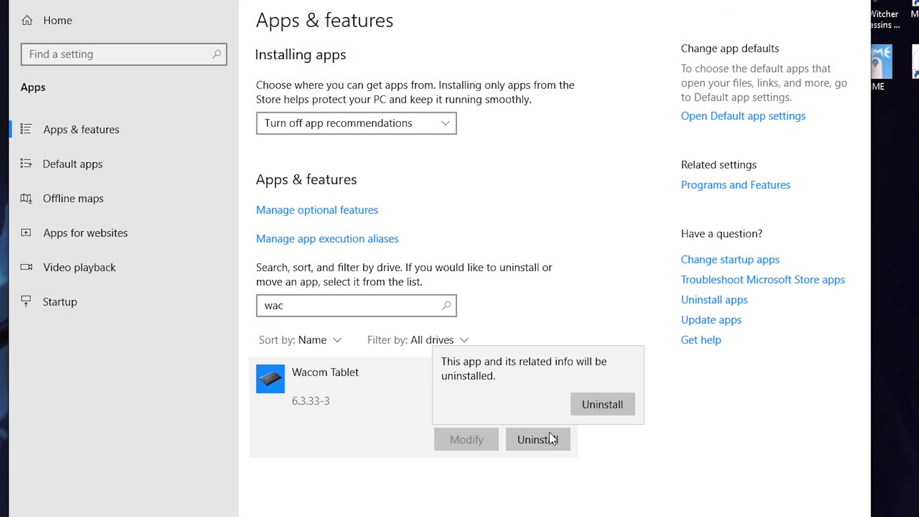
left_click(602, 403)
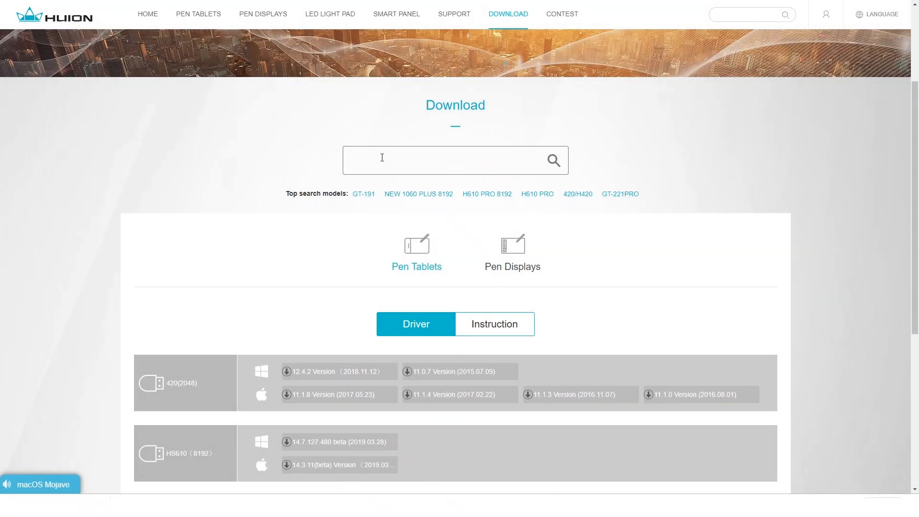
Step: Search the Huion download page for the HS64 tablet model
type("hs64")
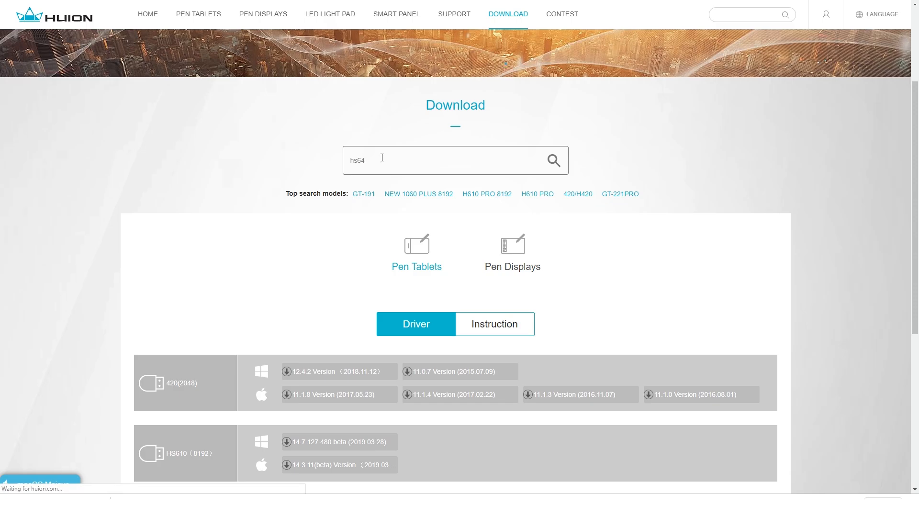
left_click(553, 159)
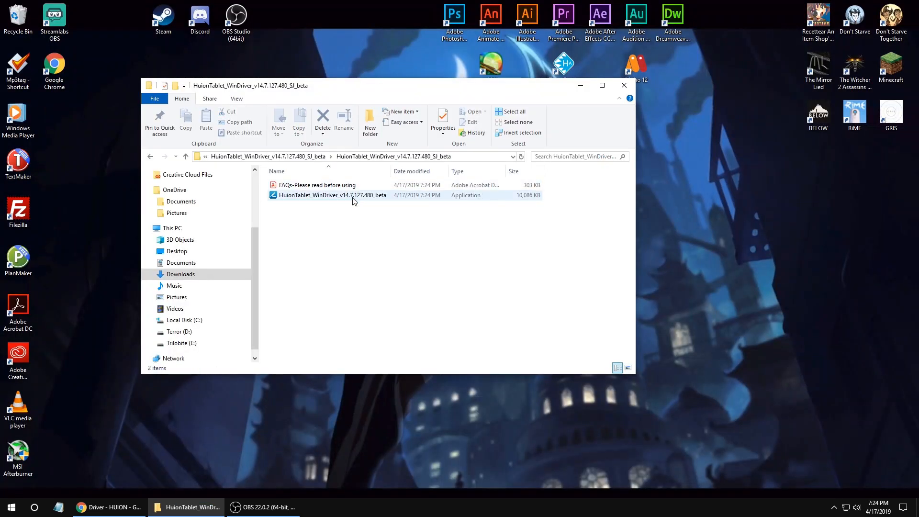
Step: Run the HuionTablet_WinDriver_v14.7.127.480_beta installer and launch the Huion Tablet app
double_click(331, 195)
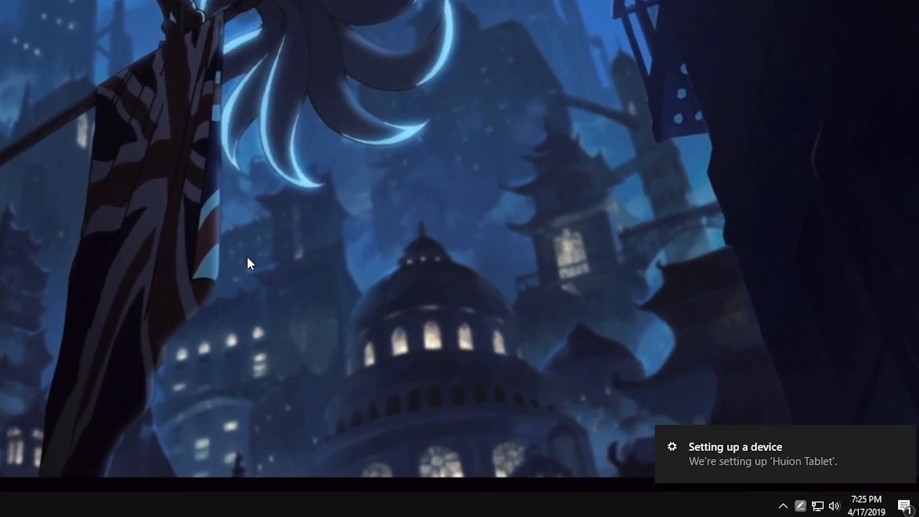
left_click(785, 503)
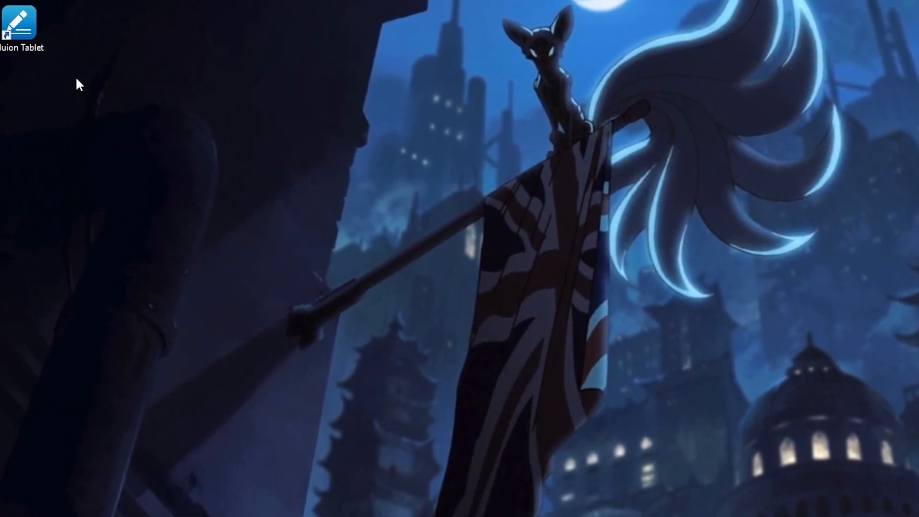
double_click(16, 21)
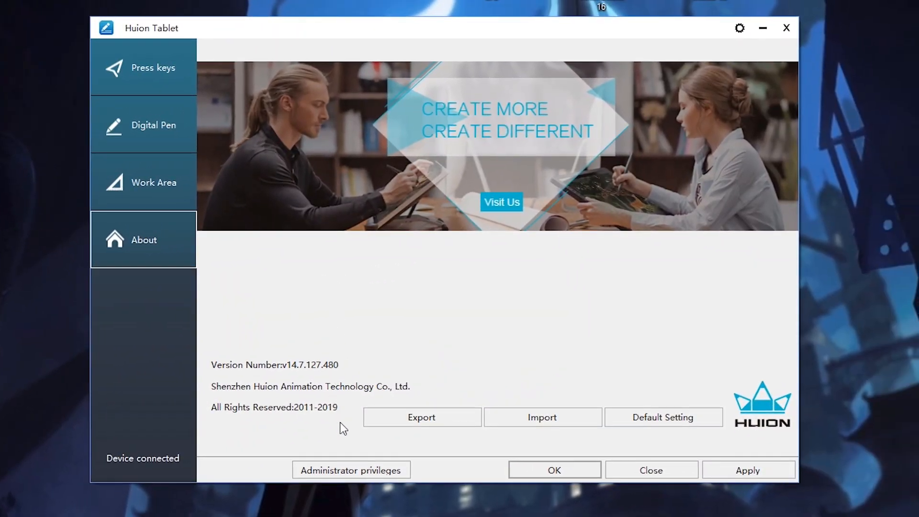
Step: Grant the driver administrator privileges and inspect a press key's assignment
left_click(351, 484)
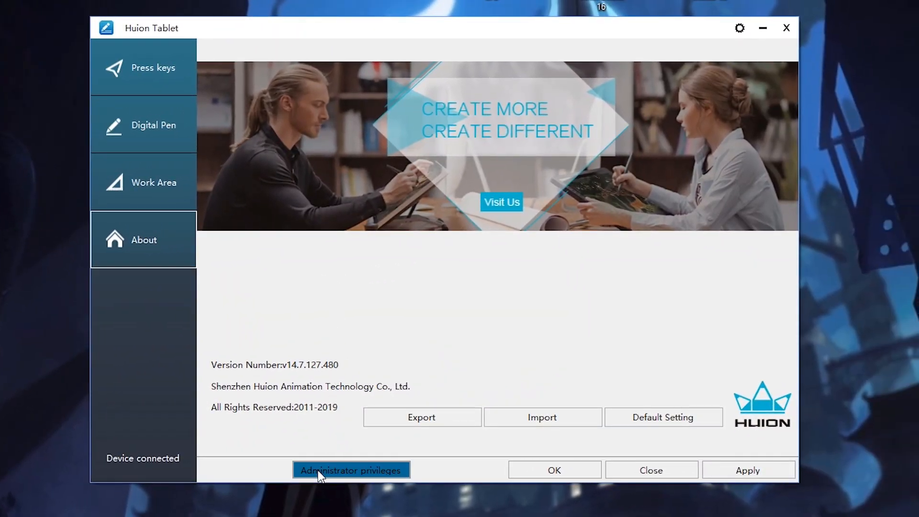
left_click(352, 469)
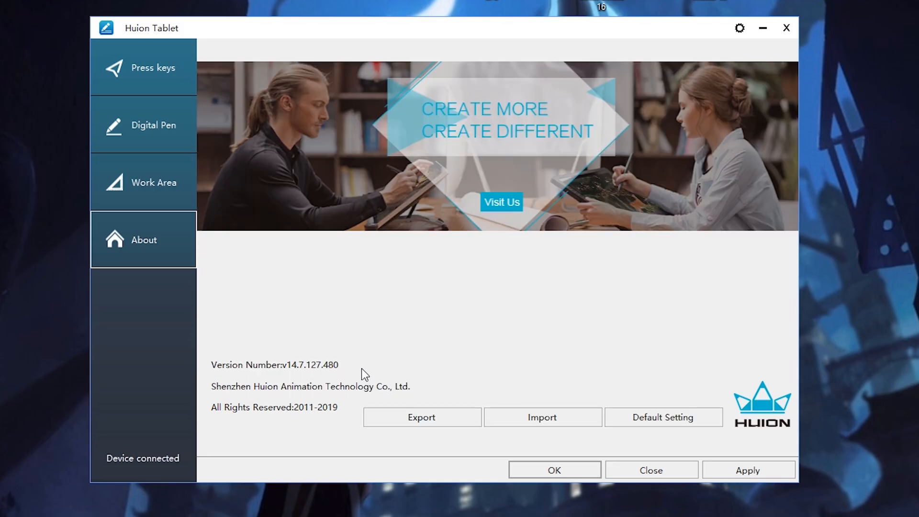
left_click(153, 67)
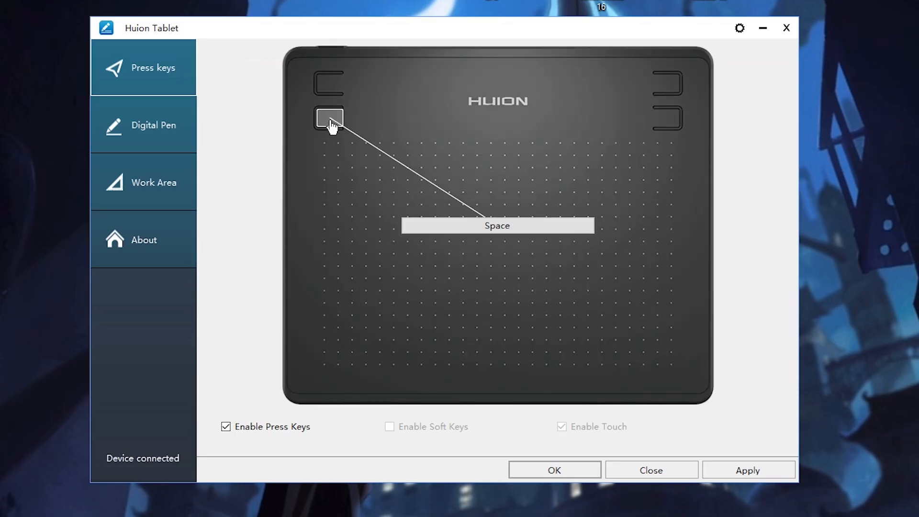
left_click(328, 119)
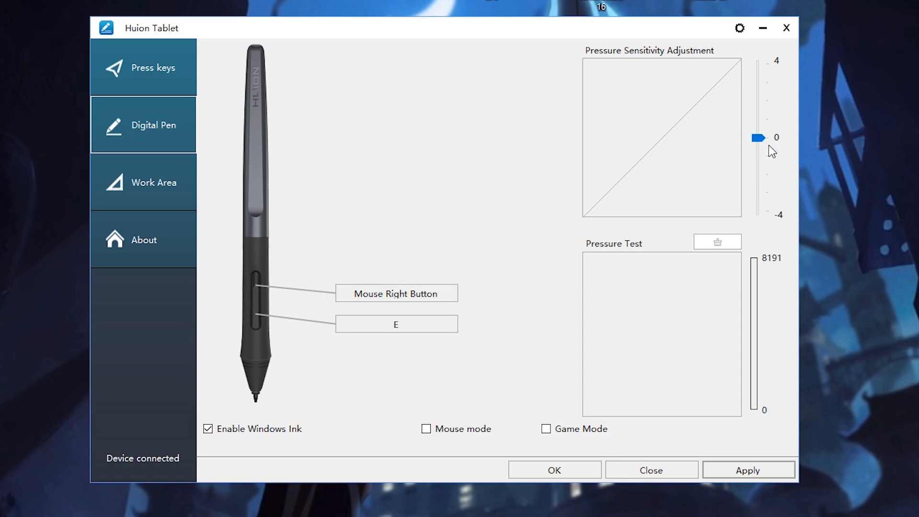
Step: Try maximum pen pressure sensitivity then restore neutral, and toggle Windows Ink off and back on
left_click_drag(757, 137, 756, 63)
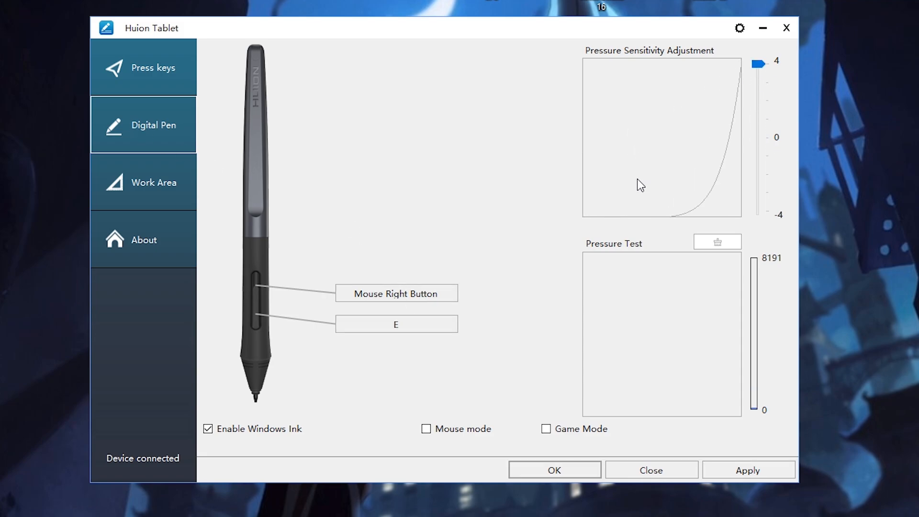
left_click_drag(627, 317, 685, 357)
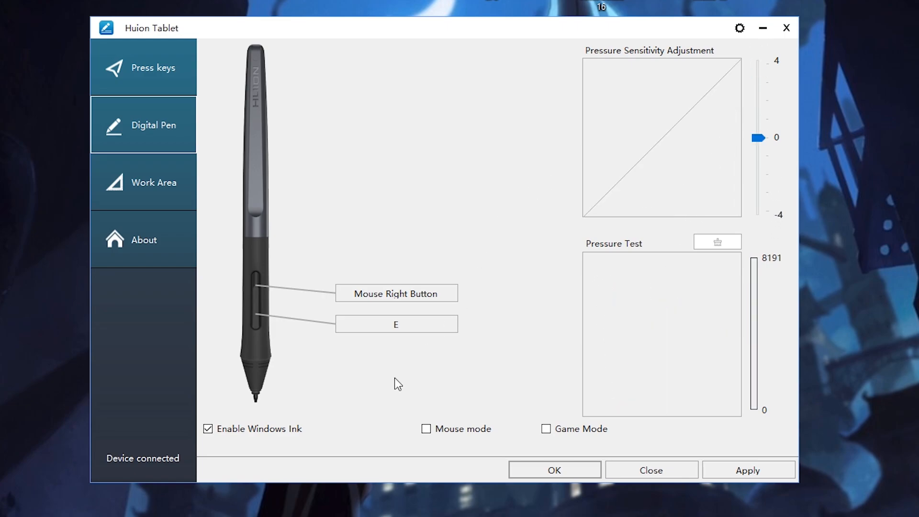
left_click(210, 429)
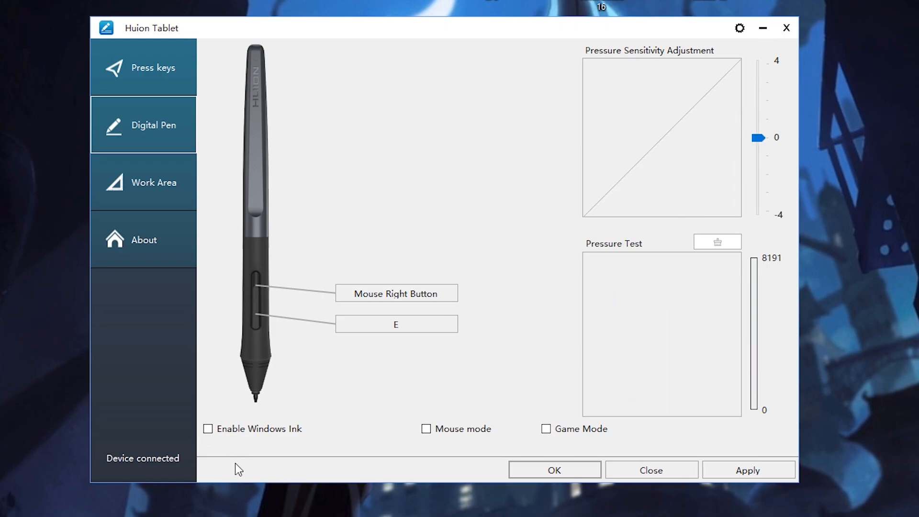
left_click(209, 429)
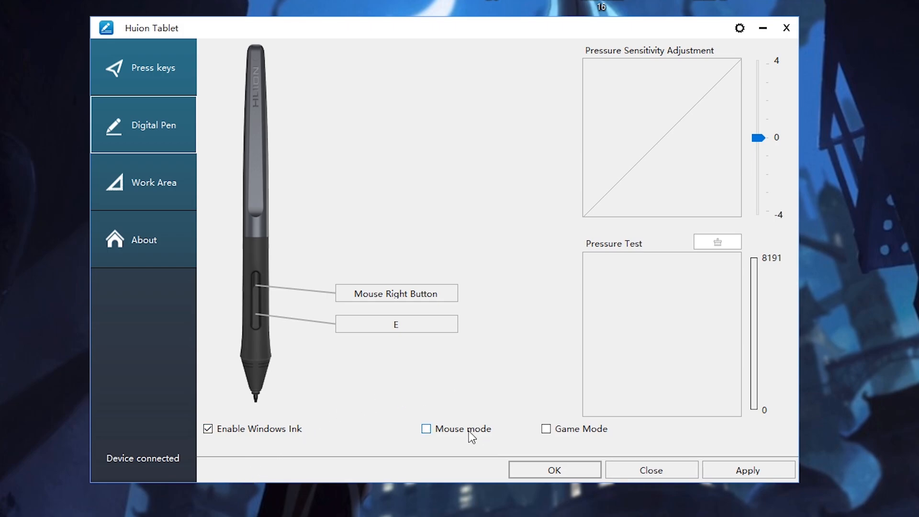
Step: Toggle mouse mode on and off, then leave Game Mode enabled
left_click(426, 428)
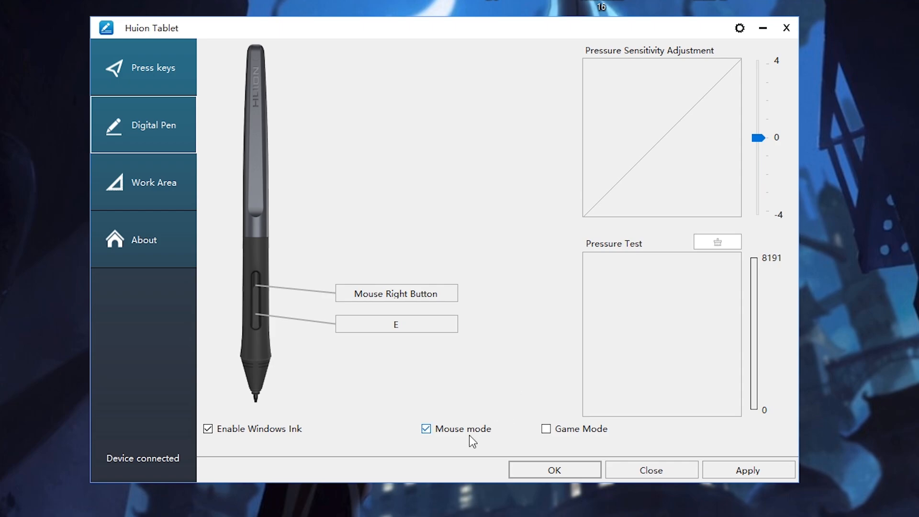
mouse_move(471, 448)
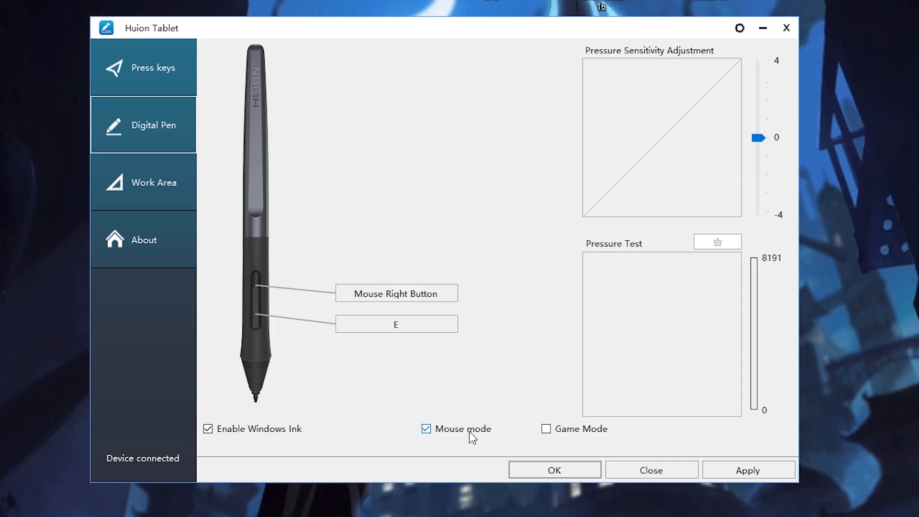
left_click(425, 428)
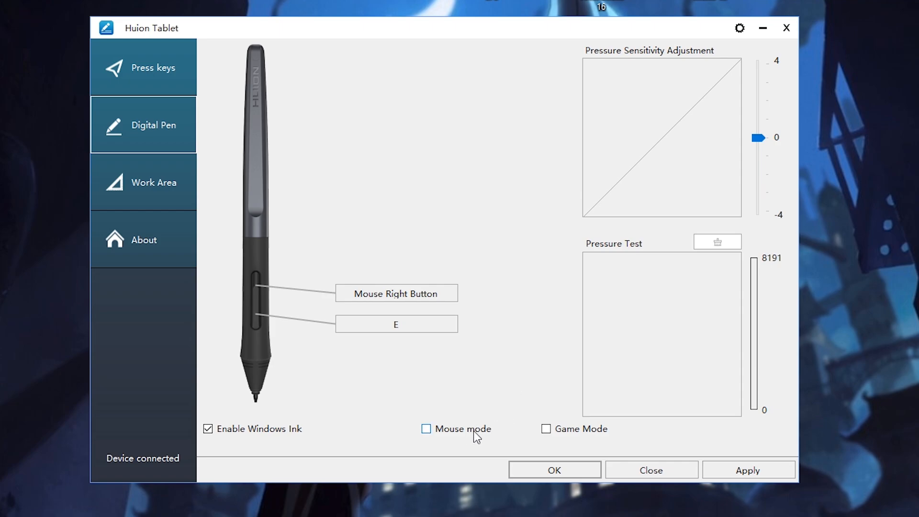
left_click(545, 429)
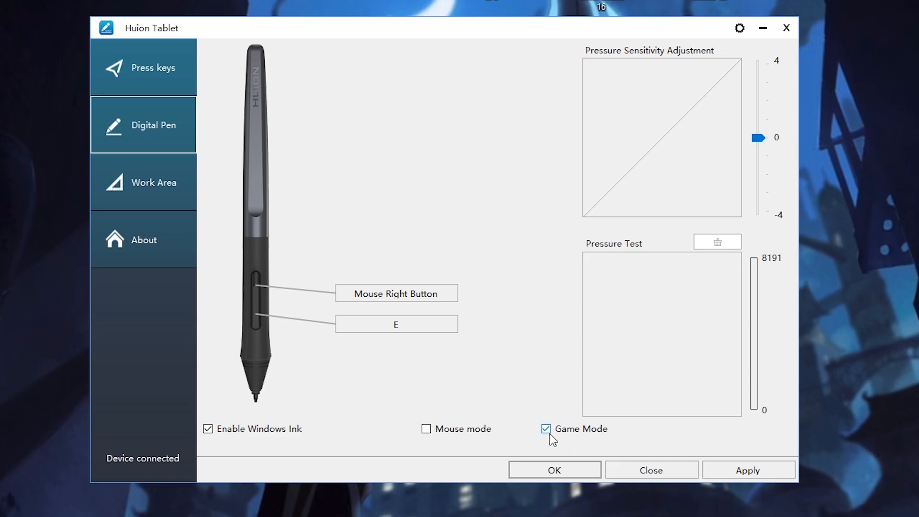
left_click(143, 182)
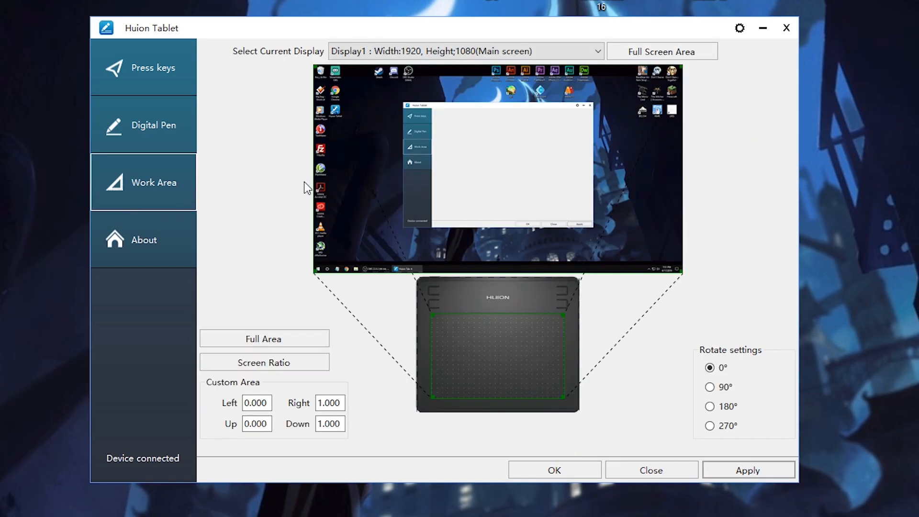
mouse_move(370, 183)
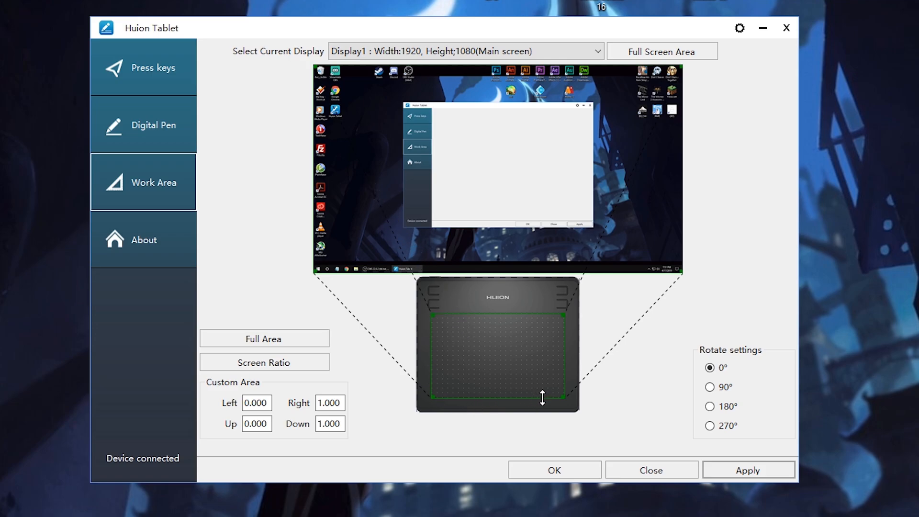
Step: Export the settings as main-settings from the About page and import the file back
left_click(143, 239)
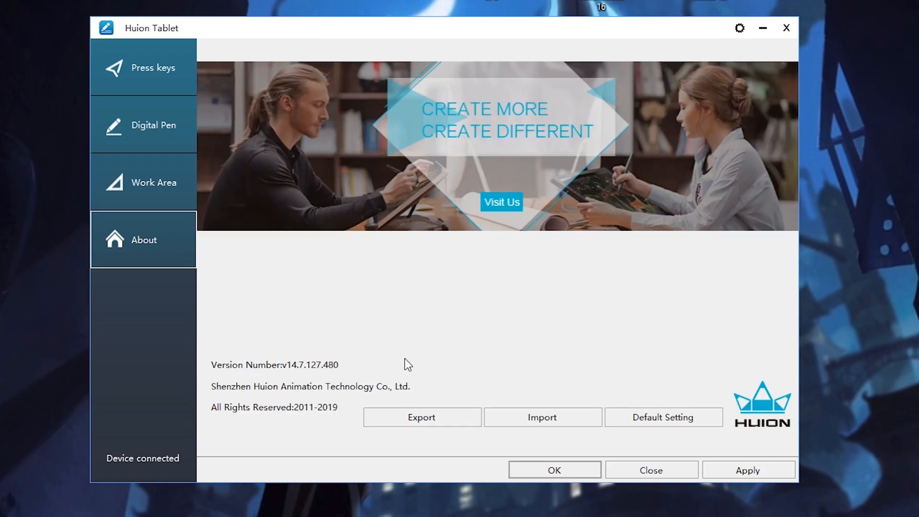
left_click(421, 417)
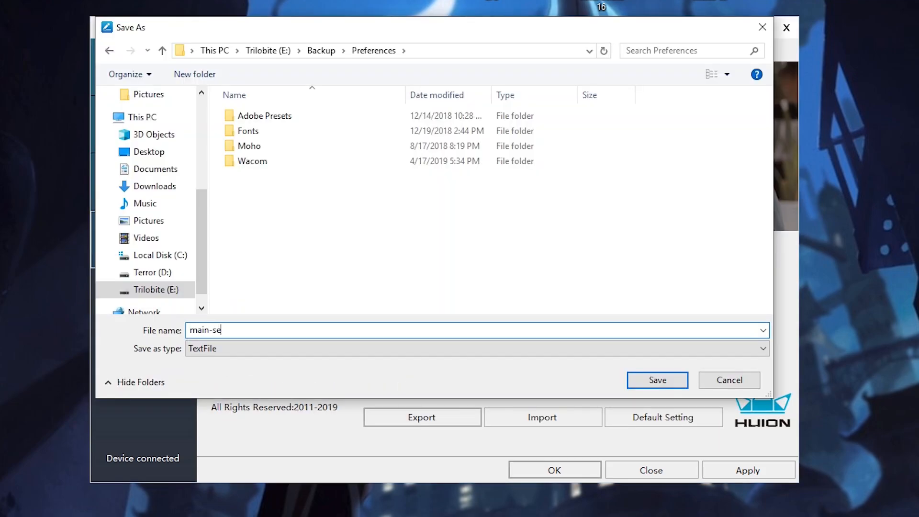
left_click(658, 380)
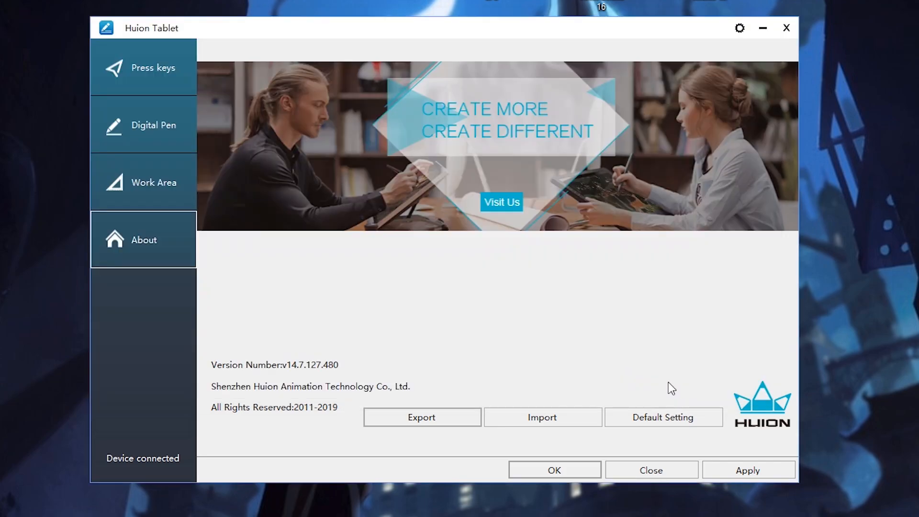
left_click(542, 417)
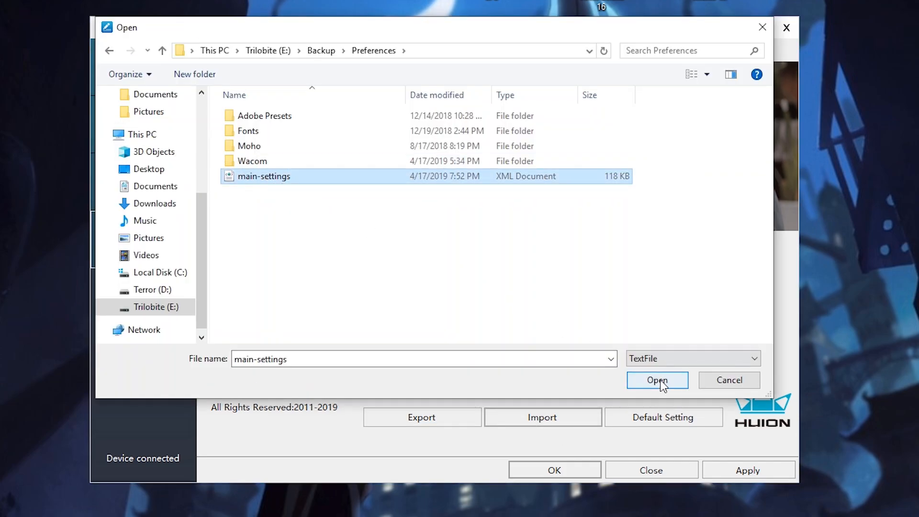
left_click(656, 380)
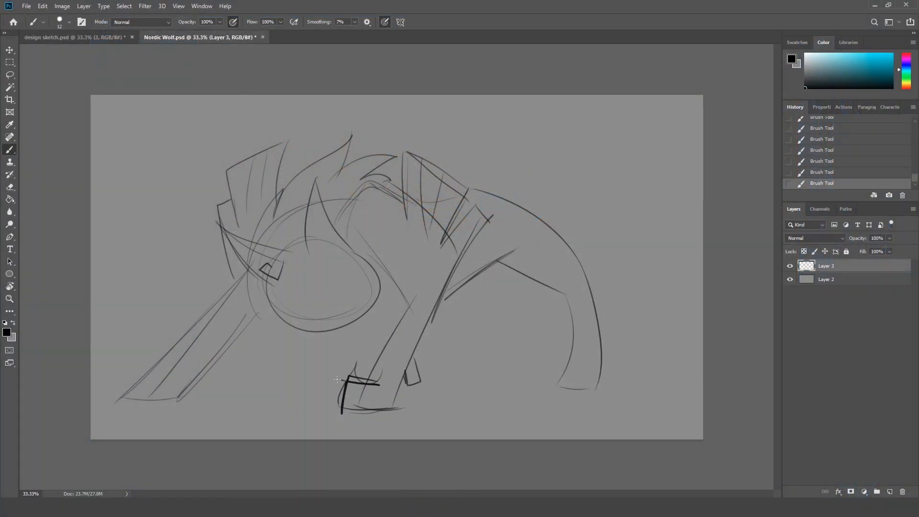
Step: Sketch brush strokes around the wolf's front paw
left_click_drag(346, 378, 375, 411)
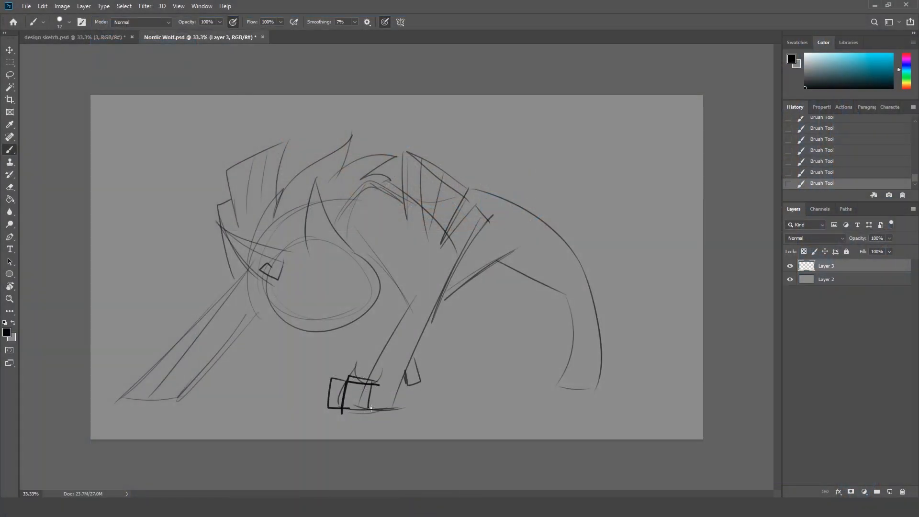